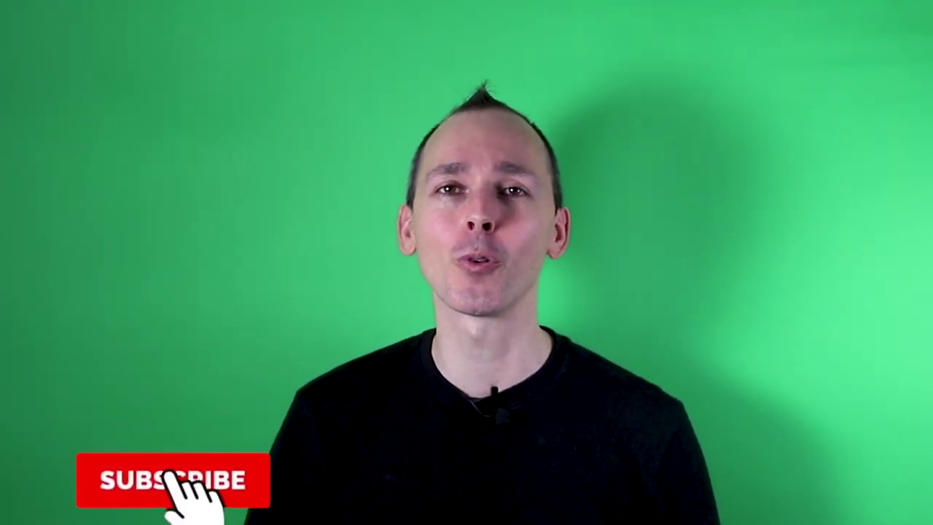
pyautogui.click(173, 480)
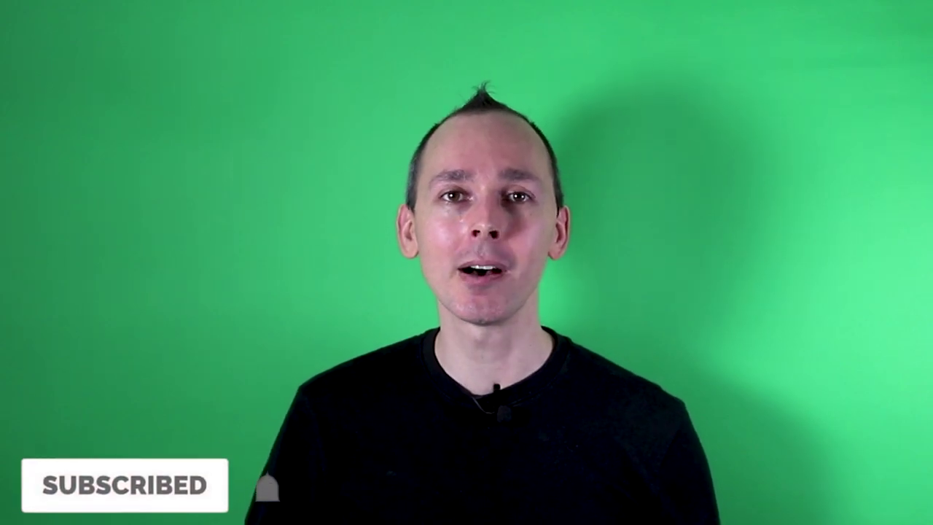